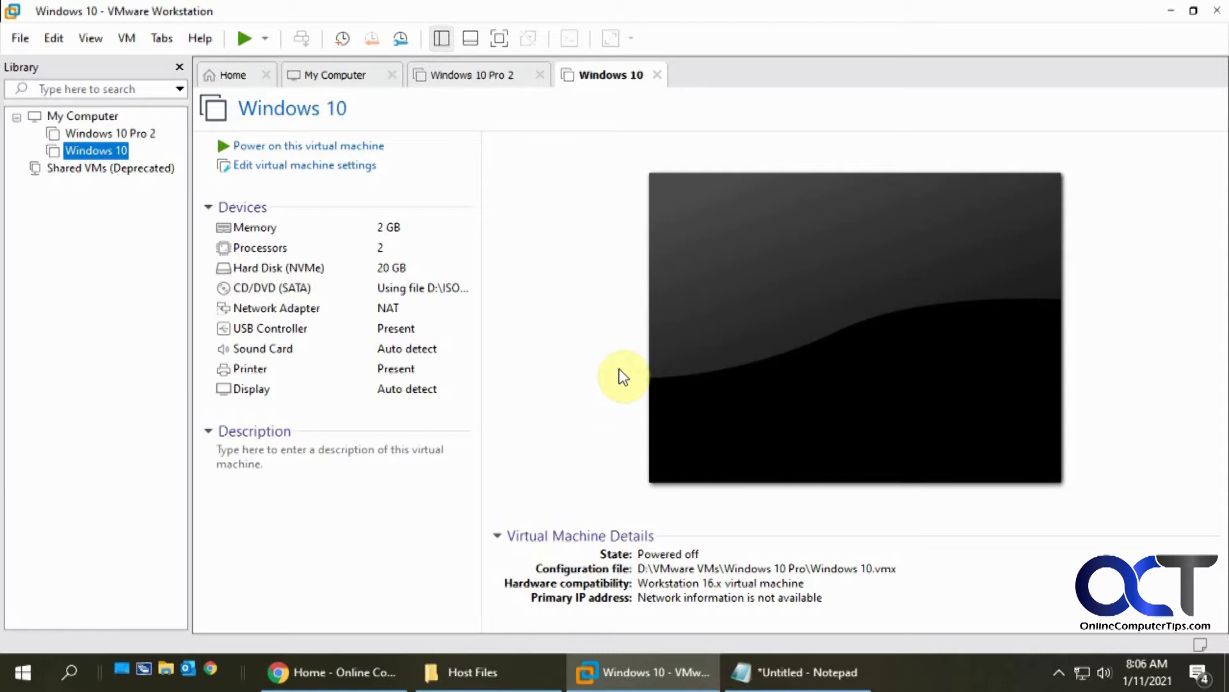
mouse_move(603, 264)
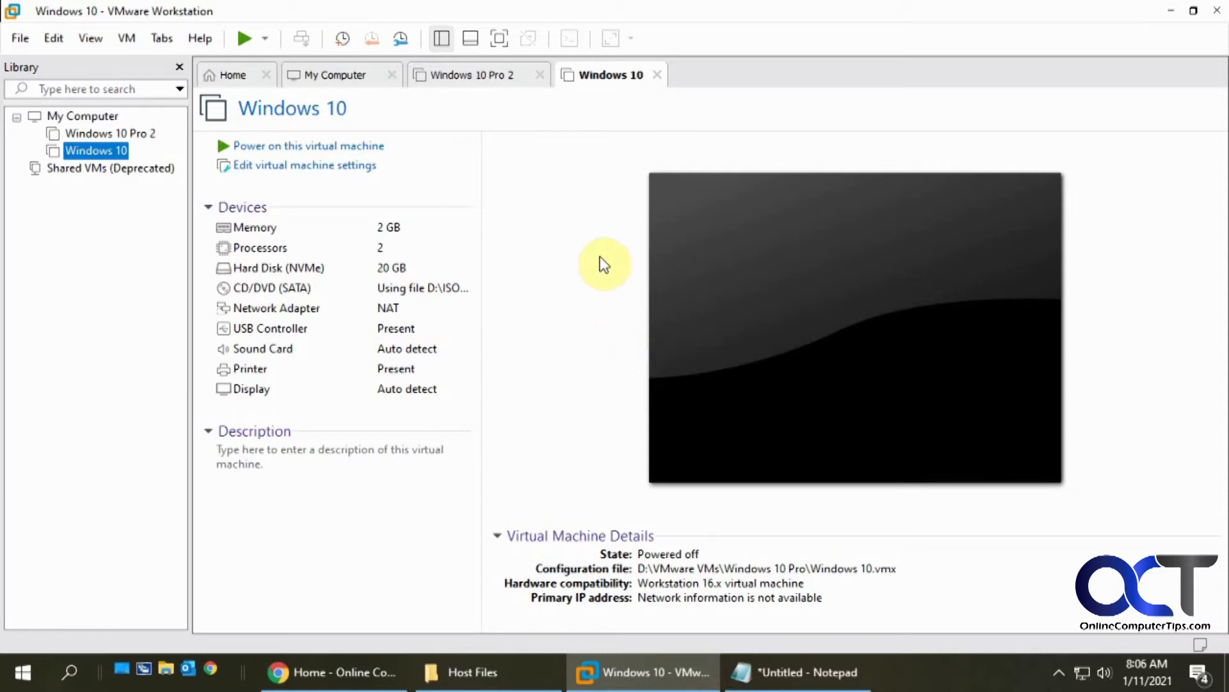
mouse_move(586, 317)
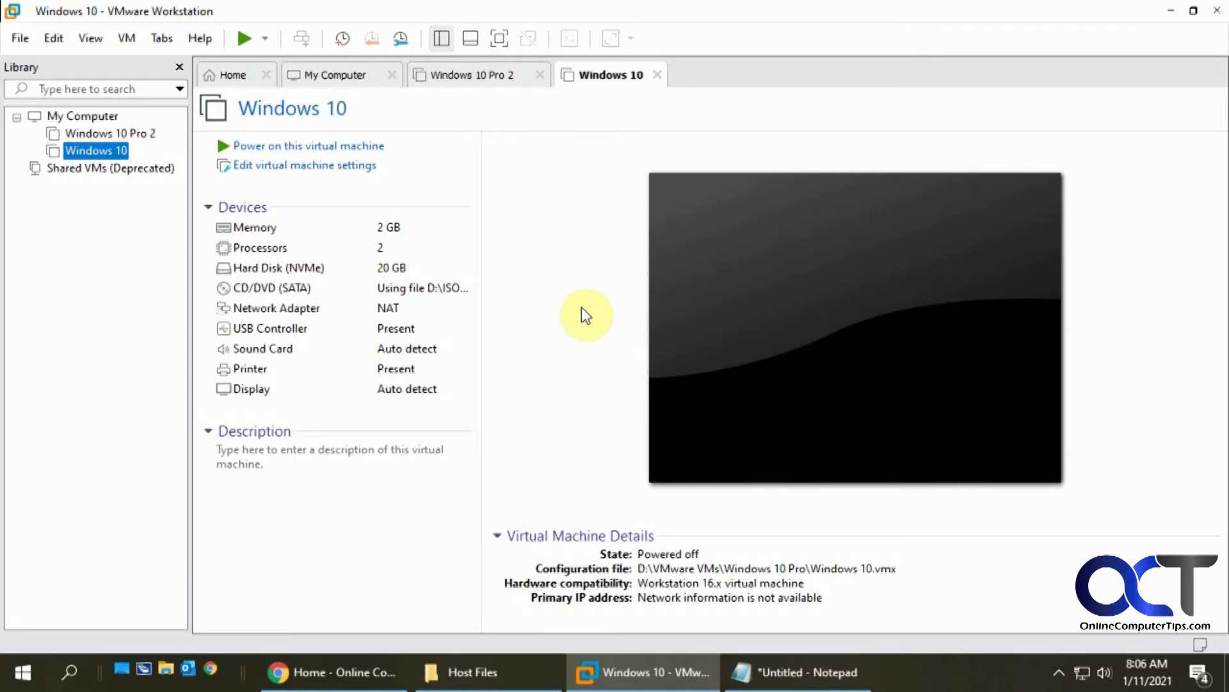
mouse_move(554, 298)
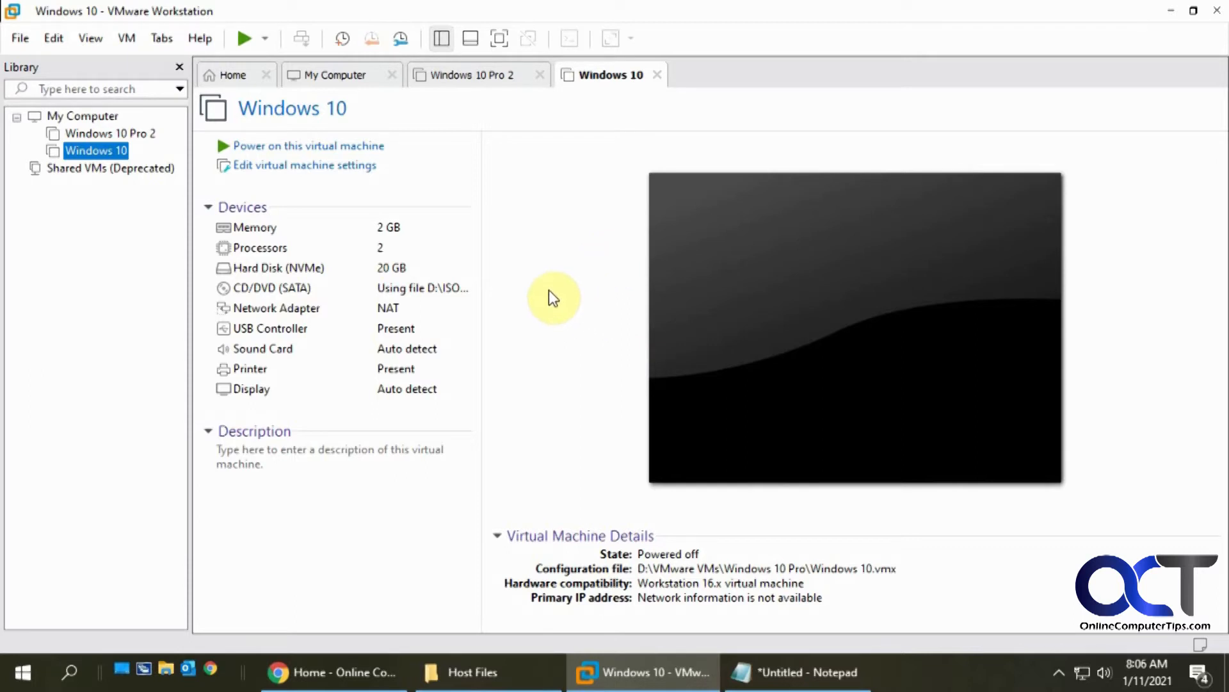
mouse_move(554, 308)
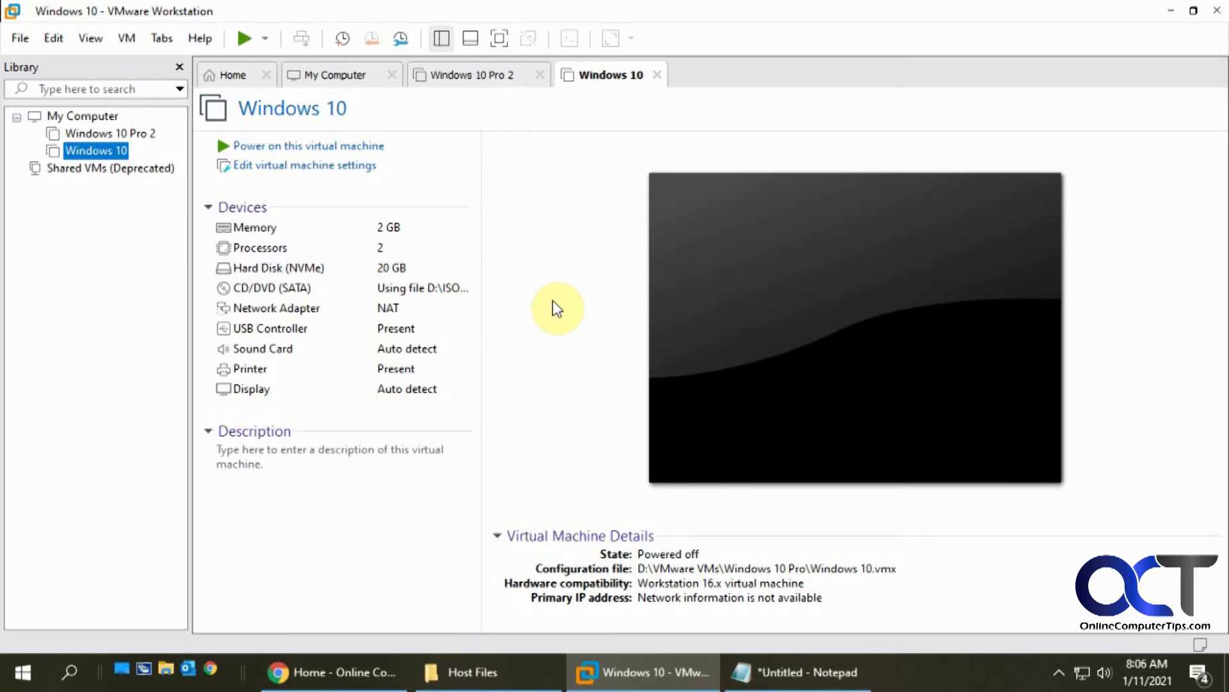
mouse_move(531, 284)
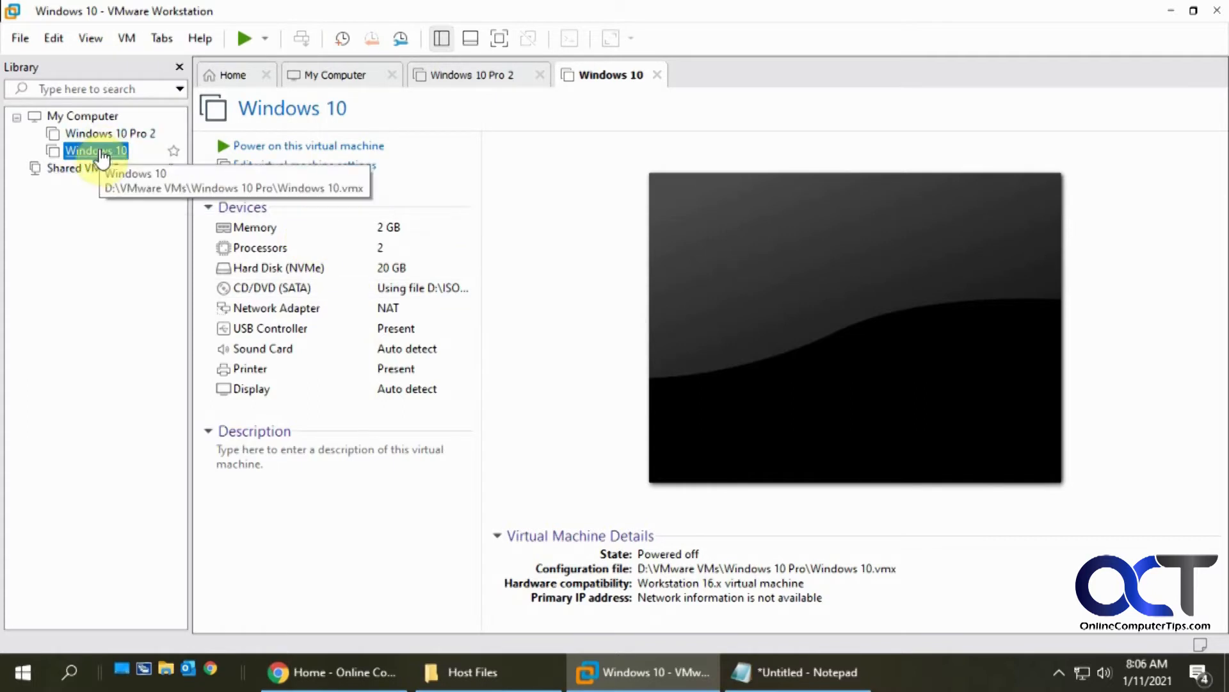
View the Windows 10 VM's Hard Disk settings to read where its files are stored.
right_click(96, 150)
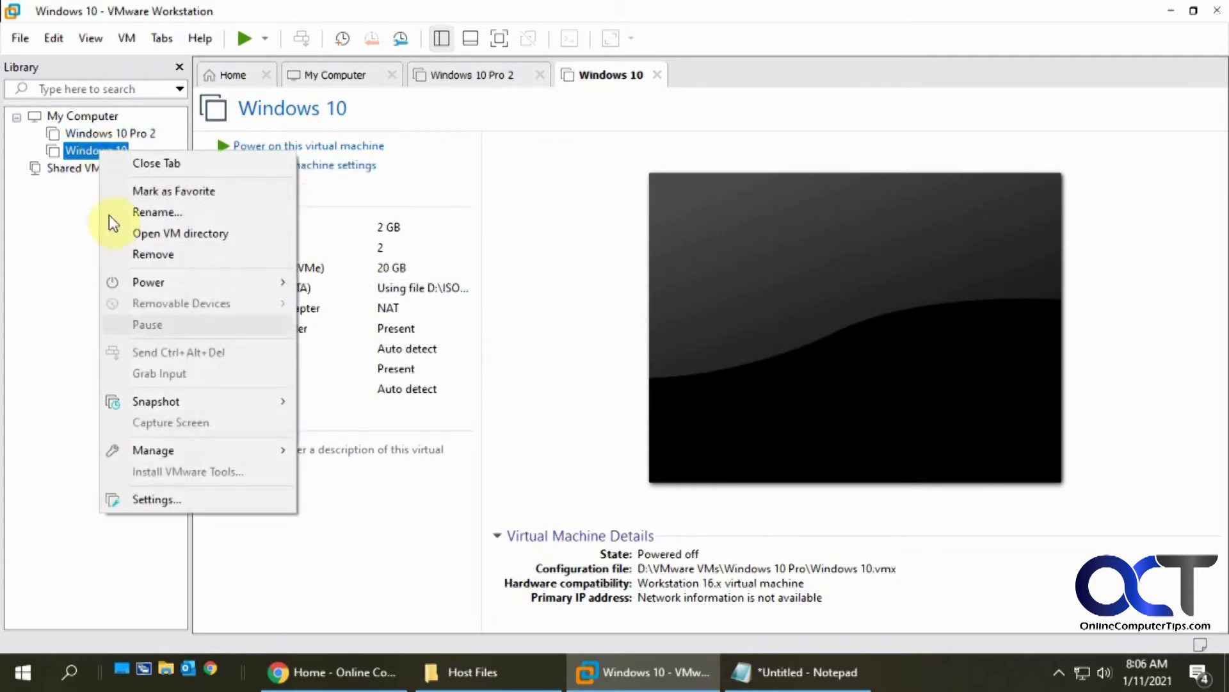
left_click(217, 501)
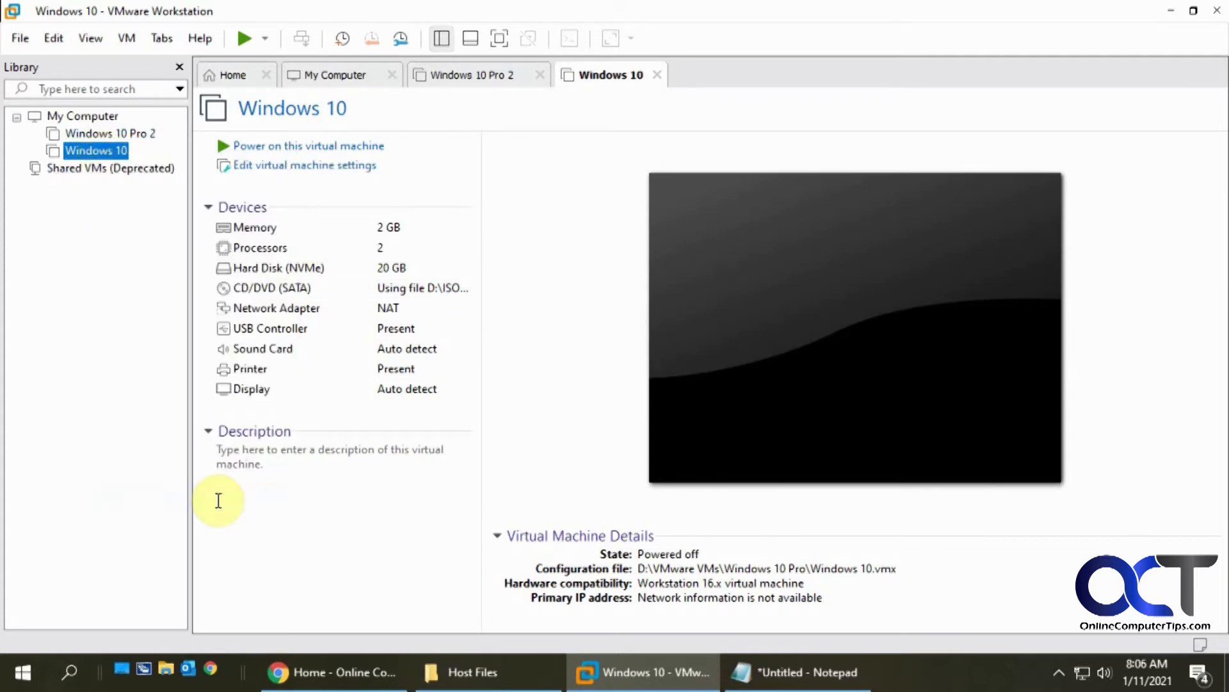
left_click(305, 165)
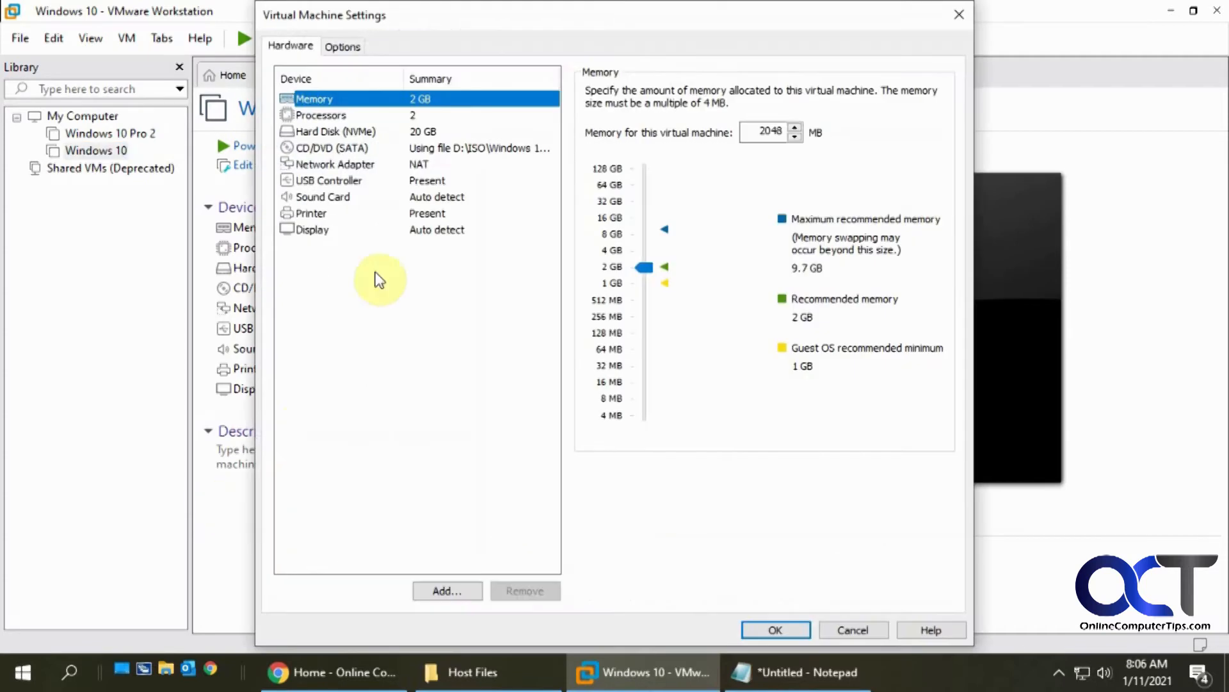
left_click(329, 130)
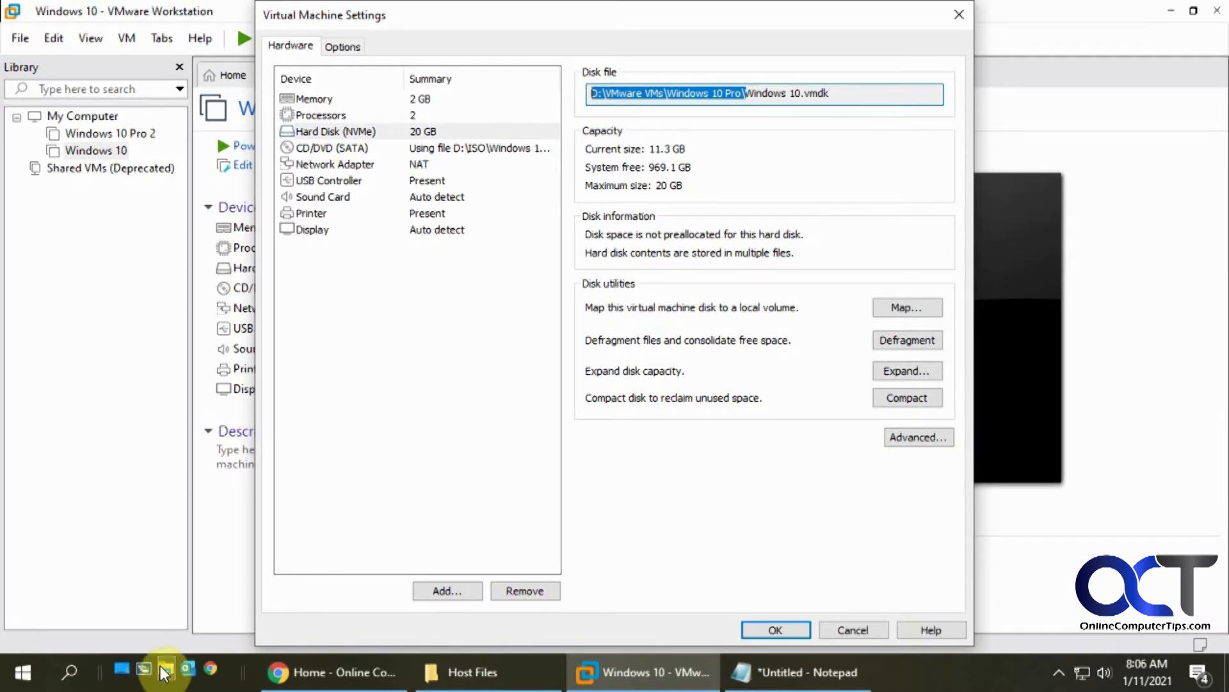
Switch to File Explorer to reach the VM's folder.
left_click(142, 672)
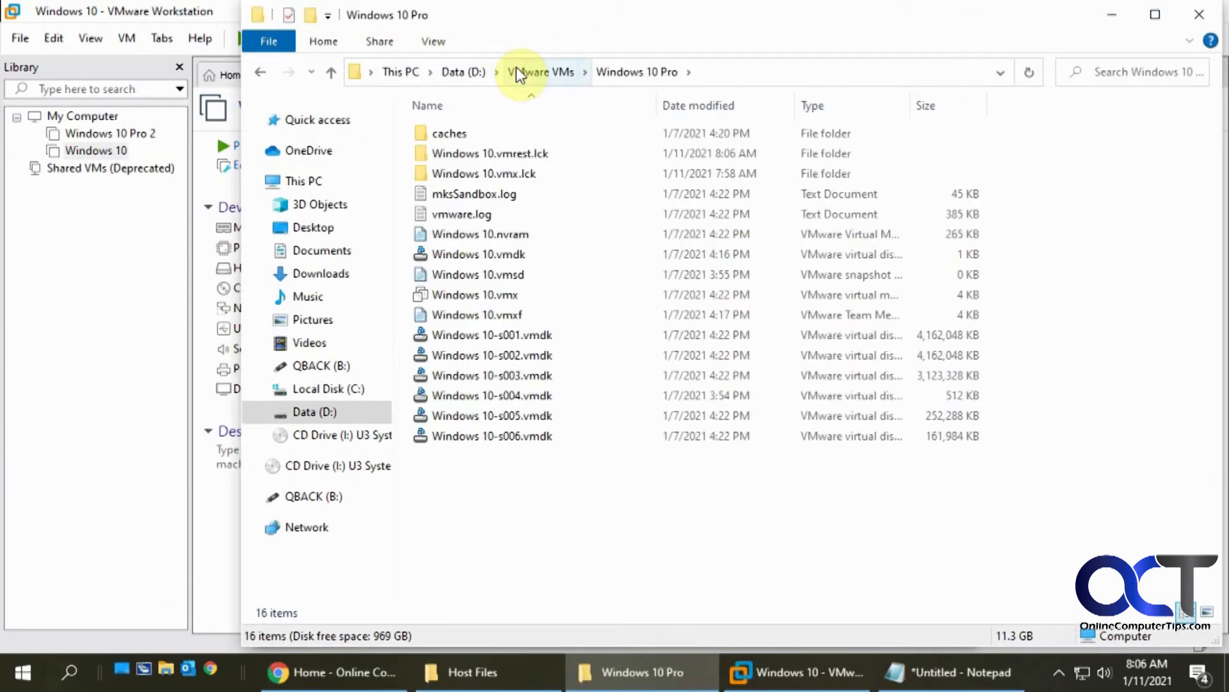
Bring up the right-click options for Windows 10.vmx in the Windows 10 Pro folder.
left_click(474, 295)
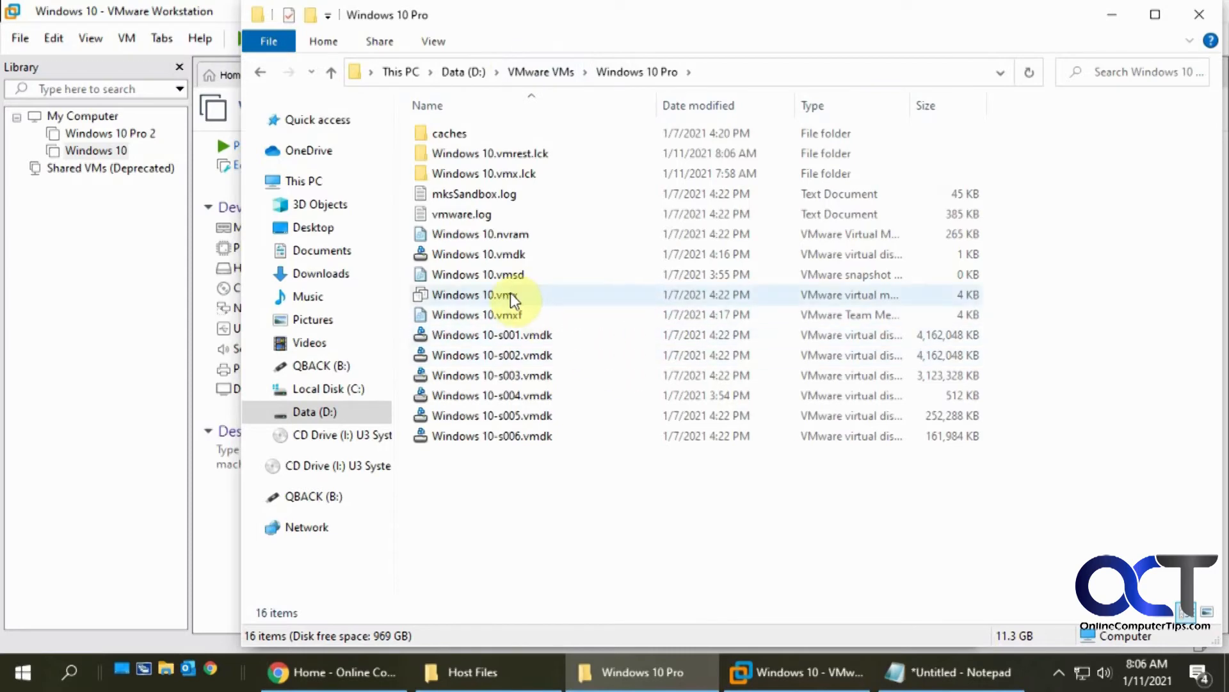
mouse_move(494, 299)
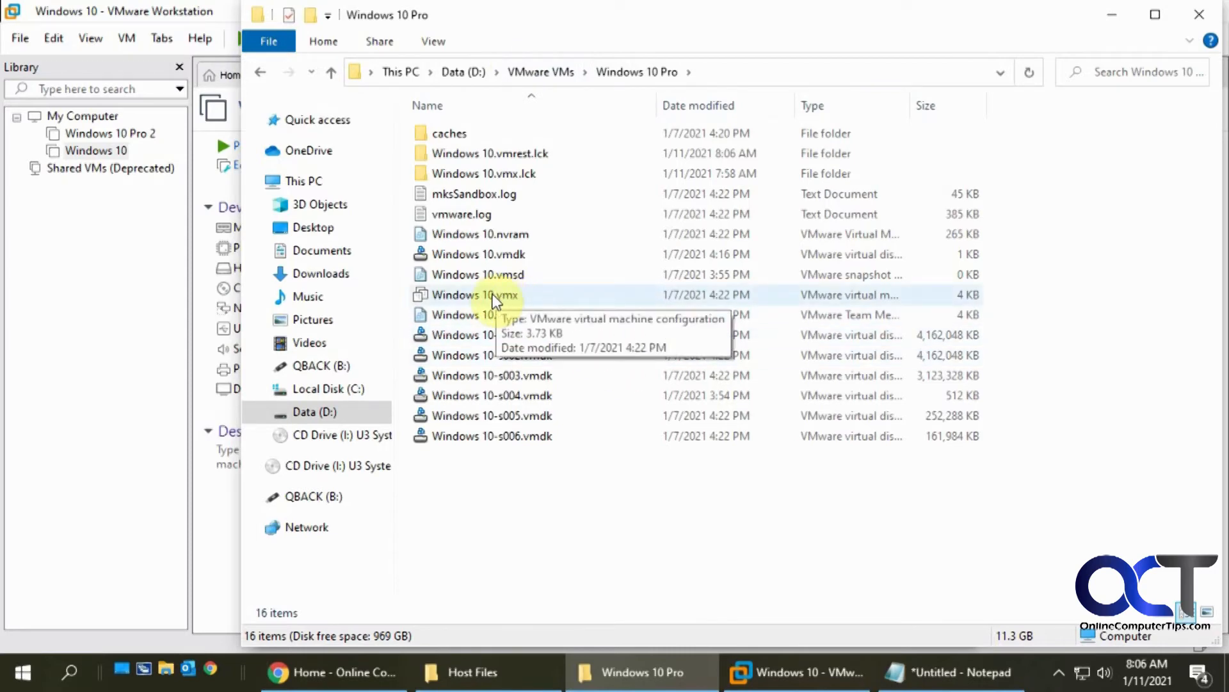
right_click(470, 295)
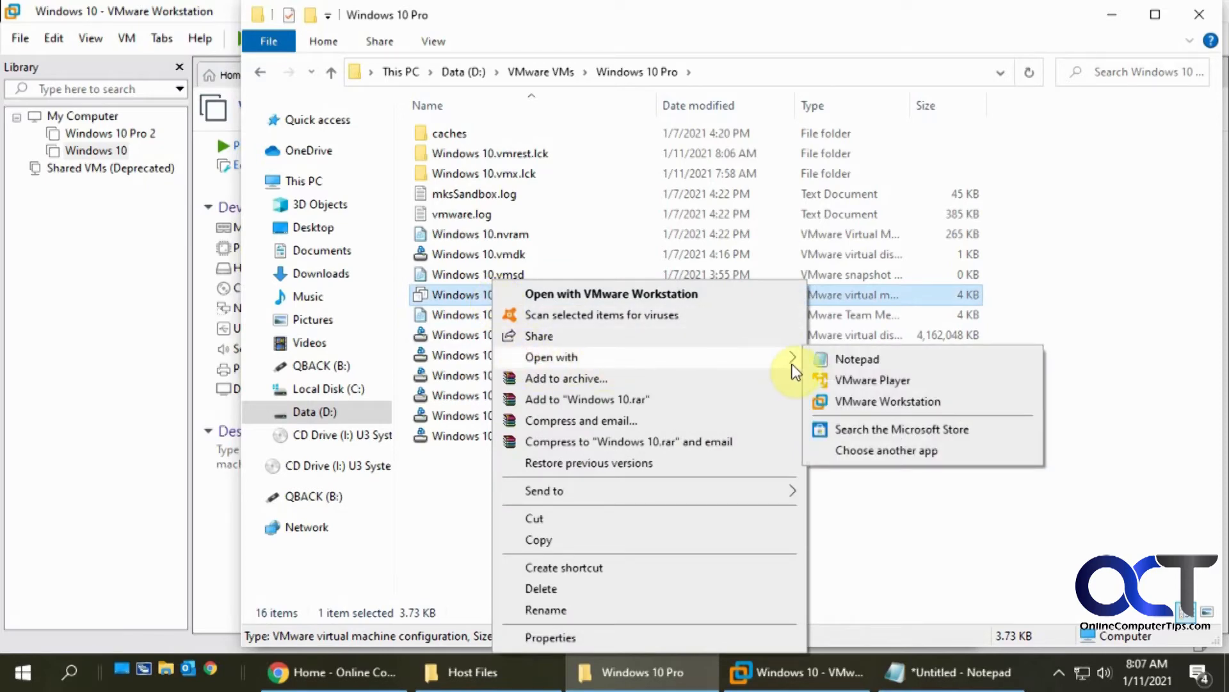
mouse_move(887, 449)
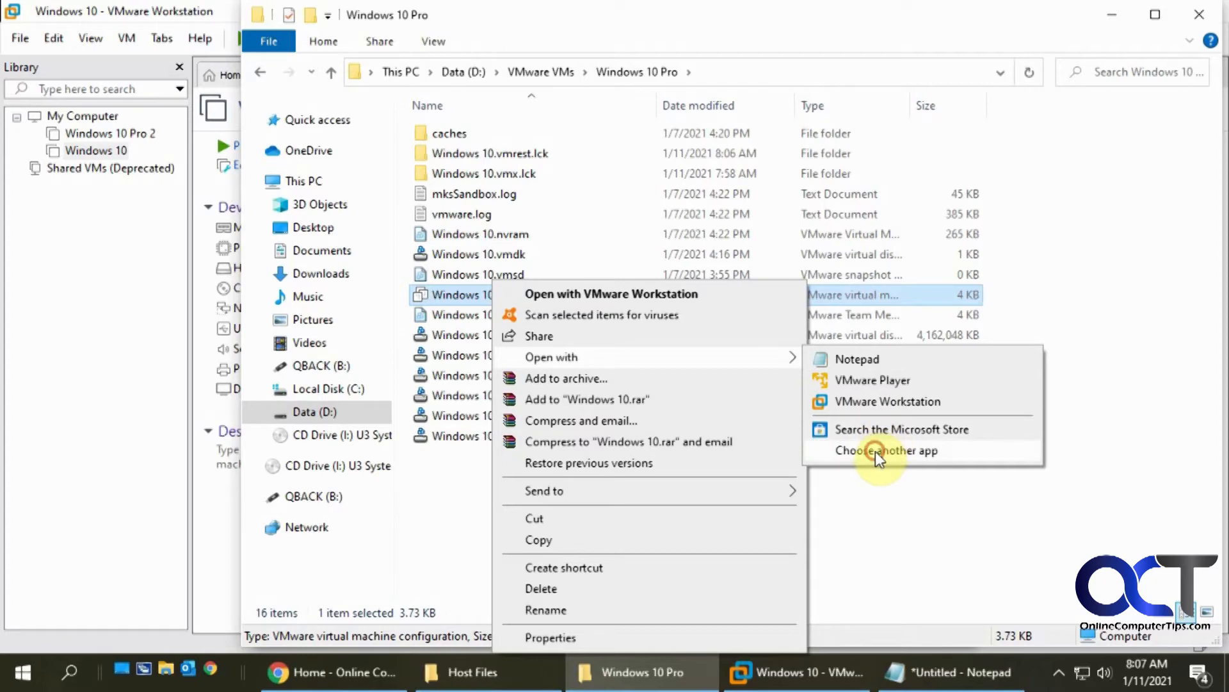
Choose Notepad via Choose another app, leaving Always use this app unchecked.
left_click(886, 449)
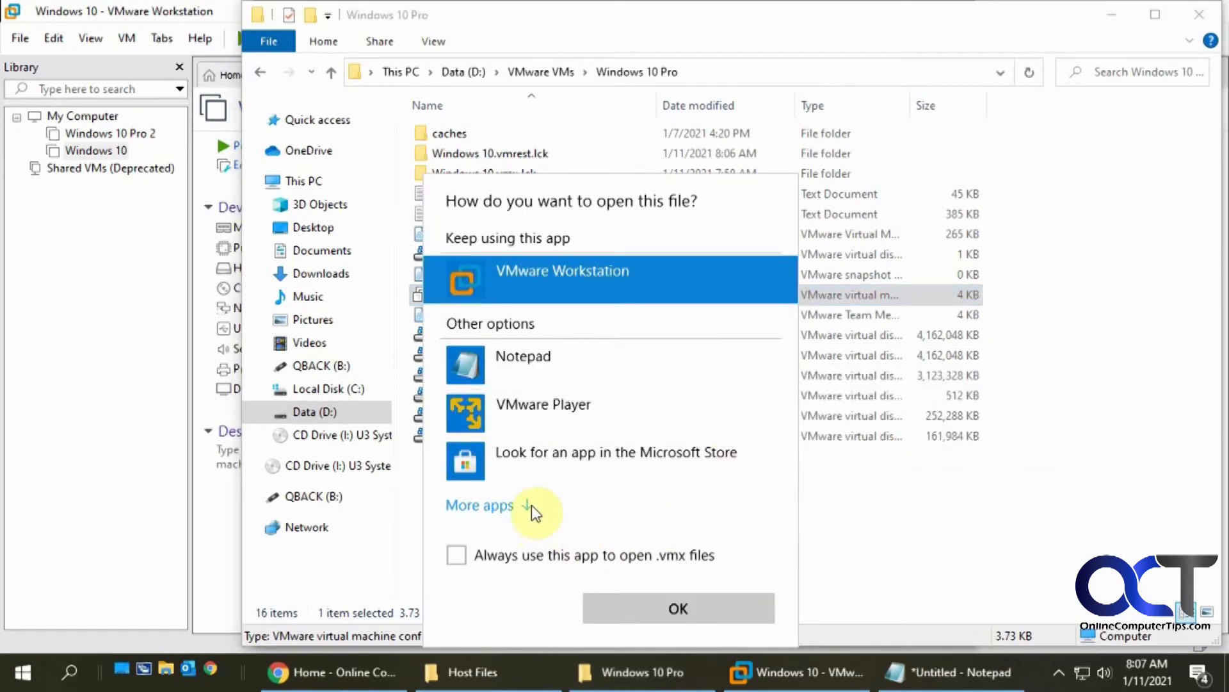
left_click(480, 504)
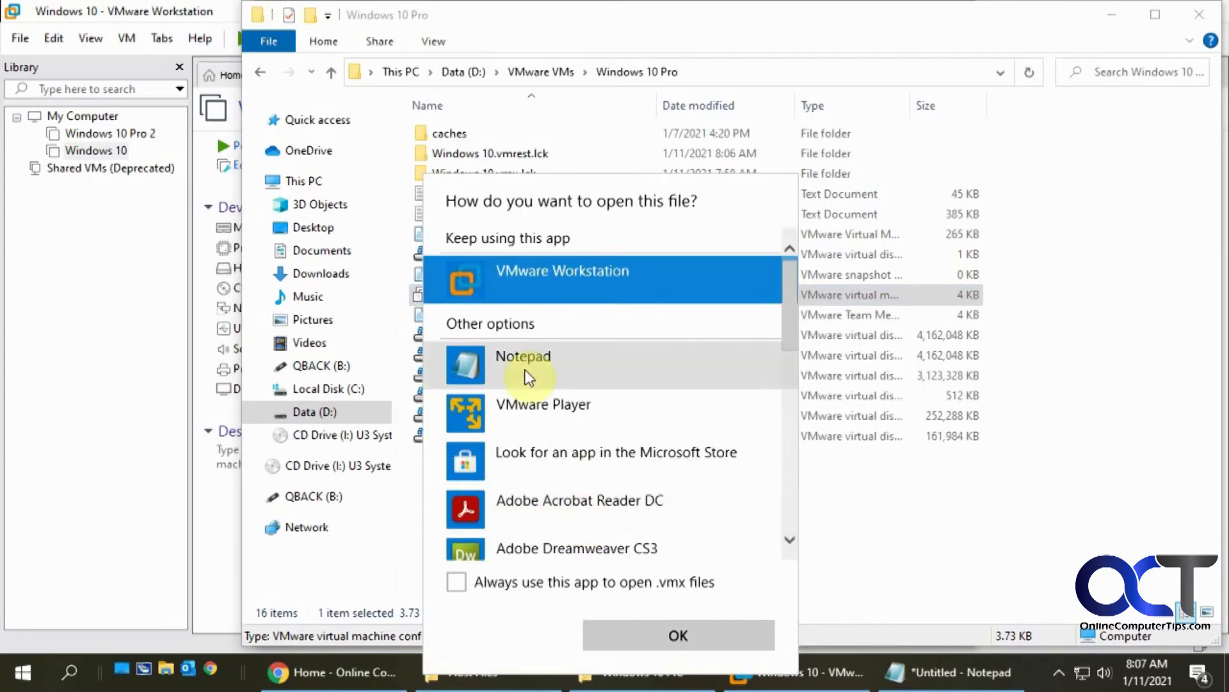
left_click(523, 366)
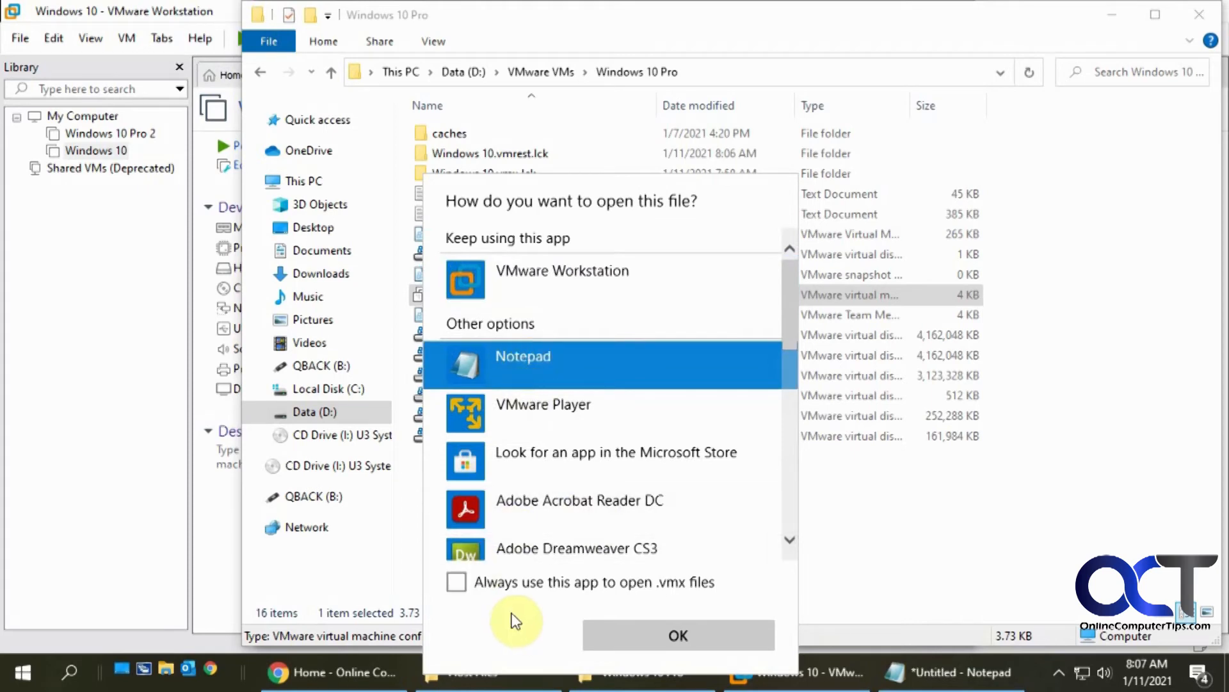
mouse_move(532, 591)
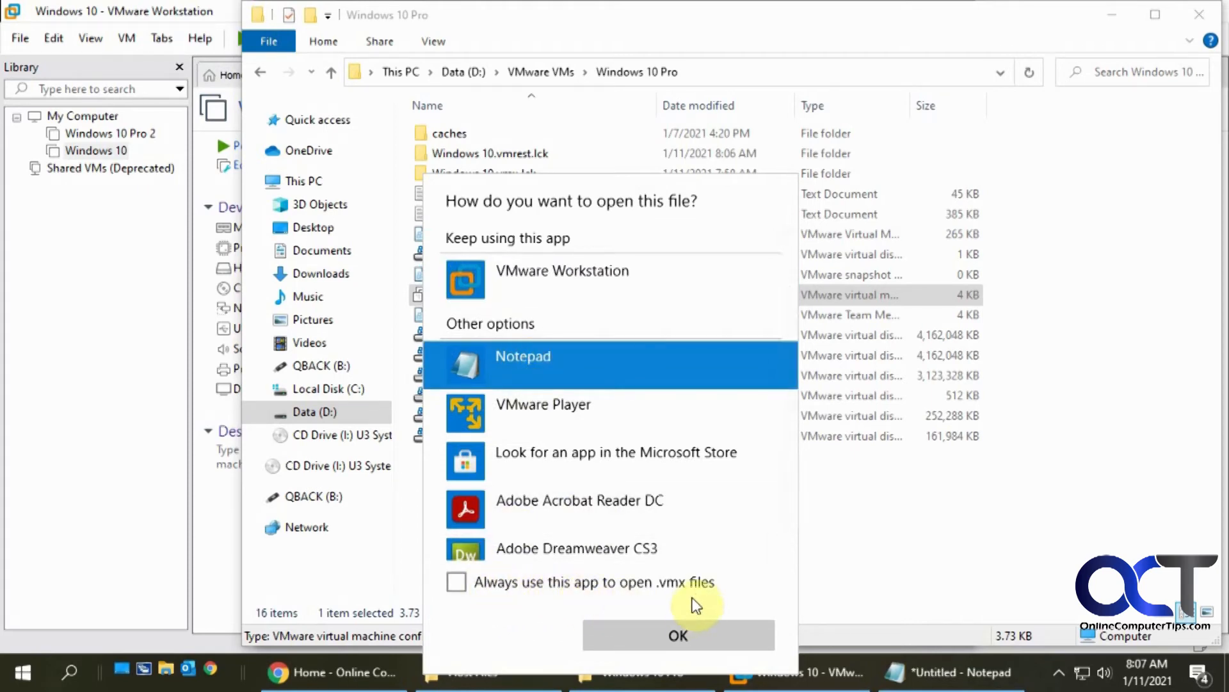
mouse_move(525, 599)
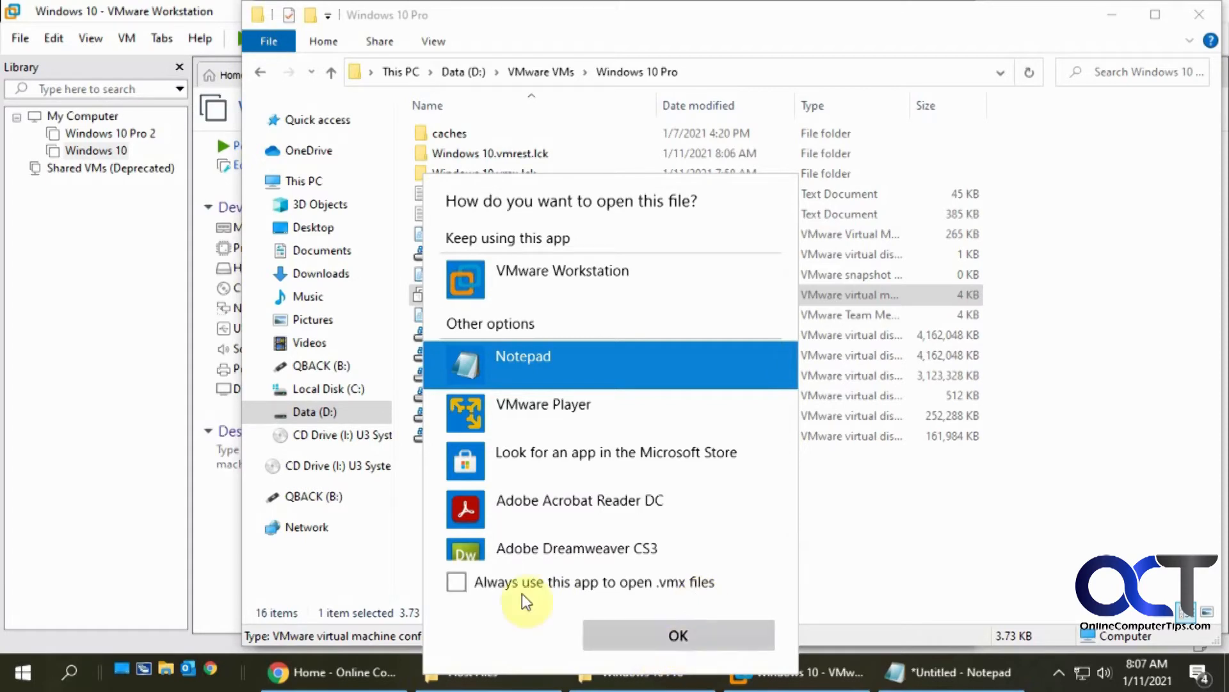
left_click(676, 635)
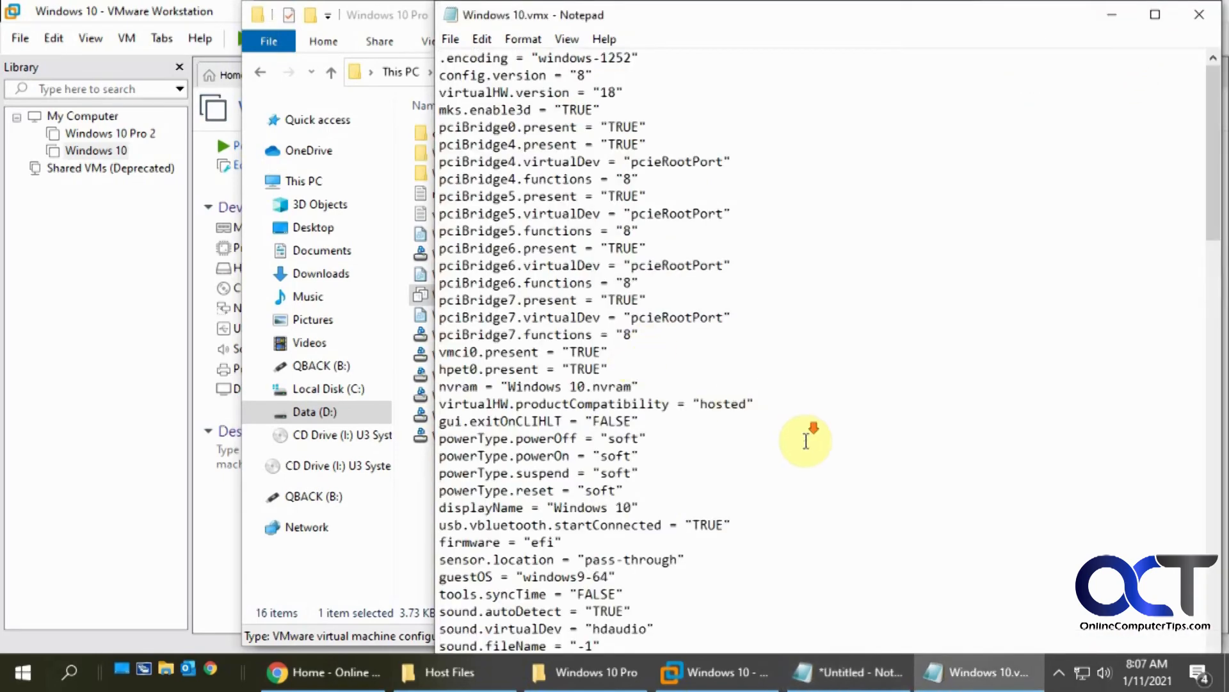
Add suspend.disabled = "TRUE" at the end of the file and begin saving it.
scroll("down", 3)
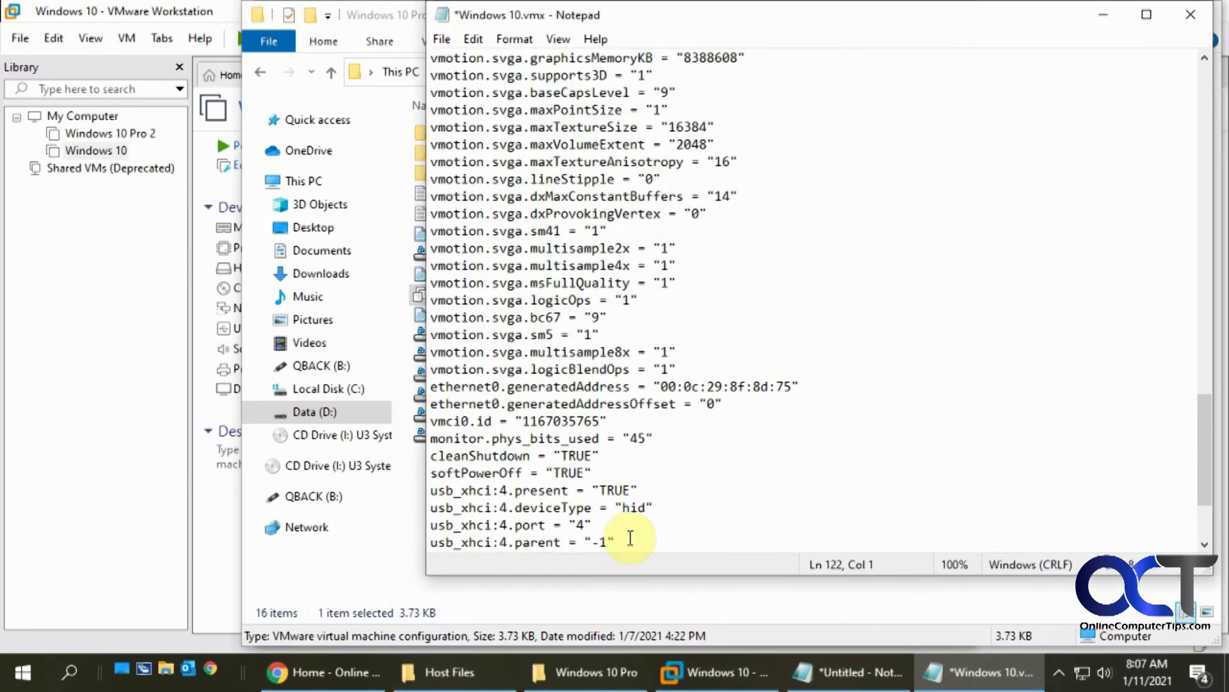
scroll("down", 3)
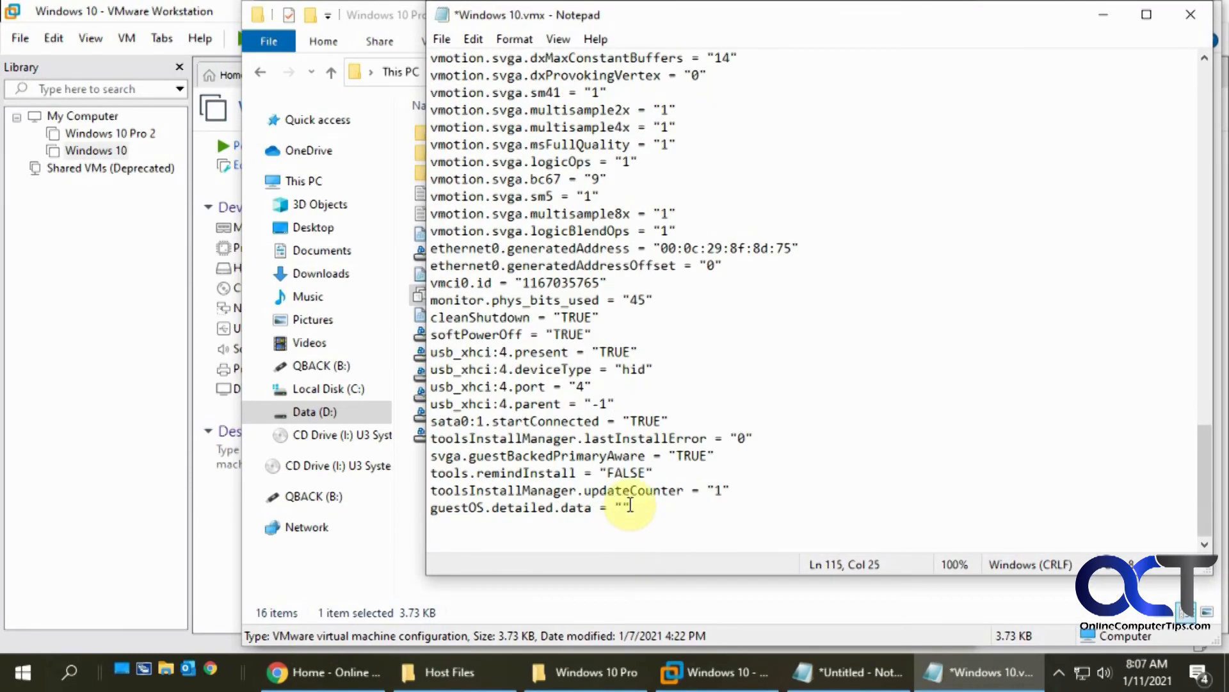
type("suspend.disabled = \"TRUE\"")
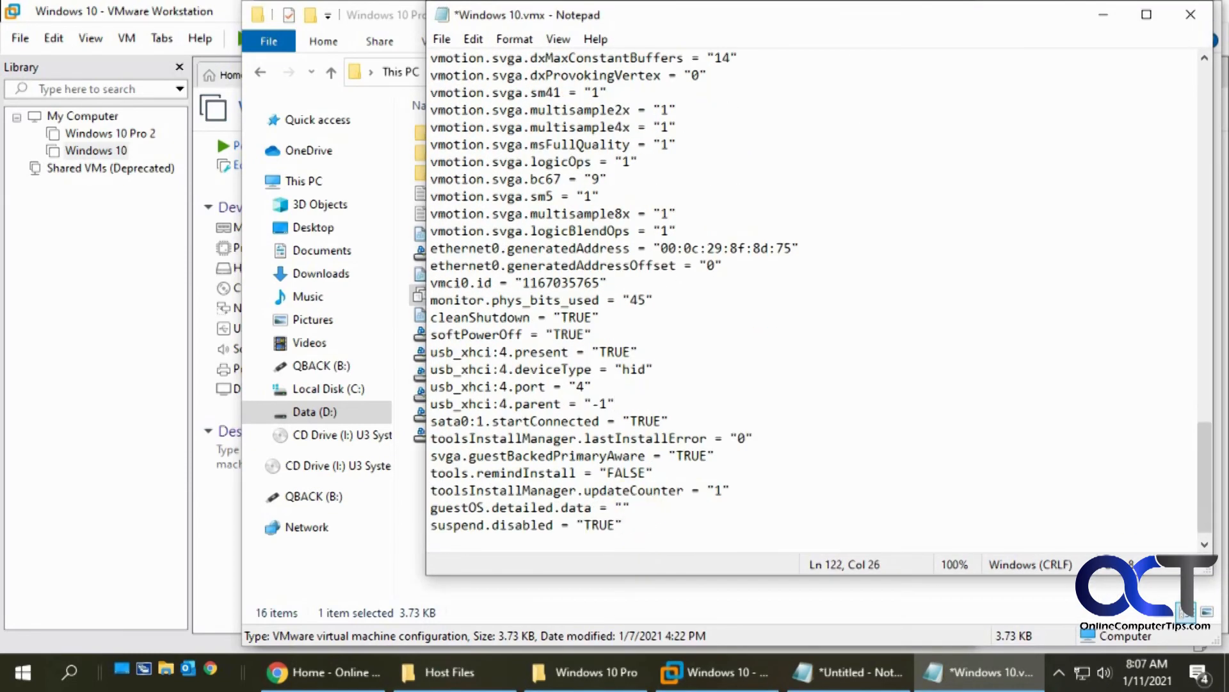
left_click(441, 39)
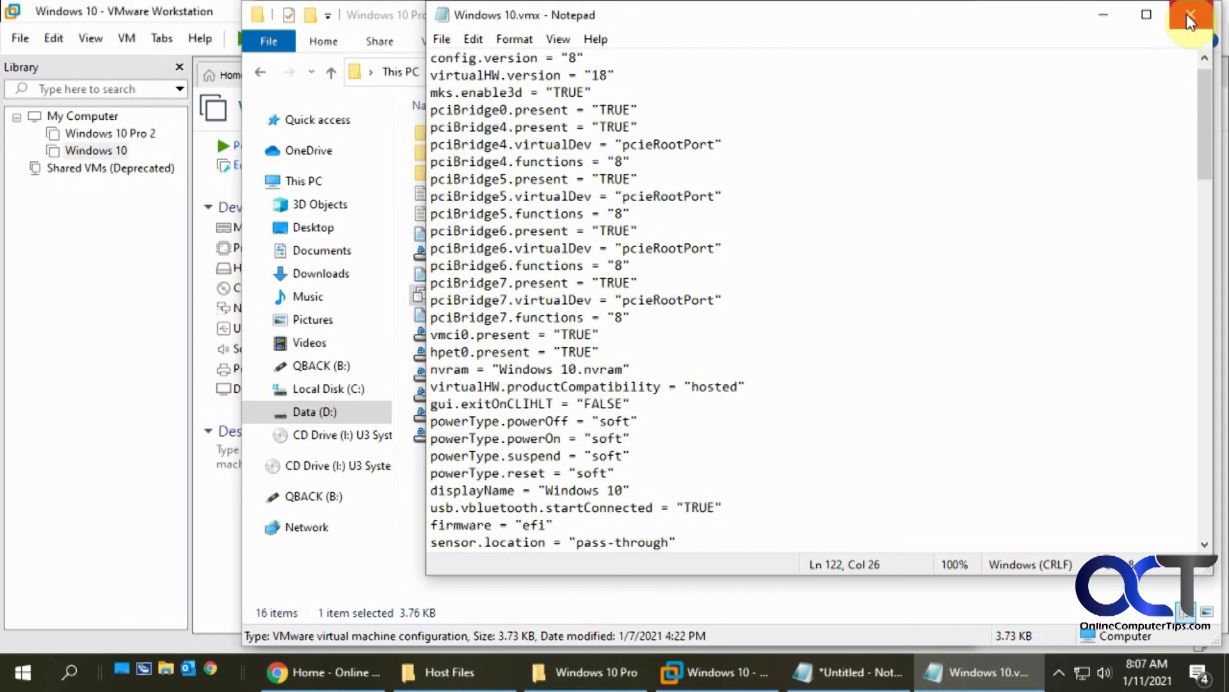
mouse_move(700, 329)
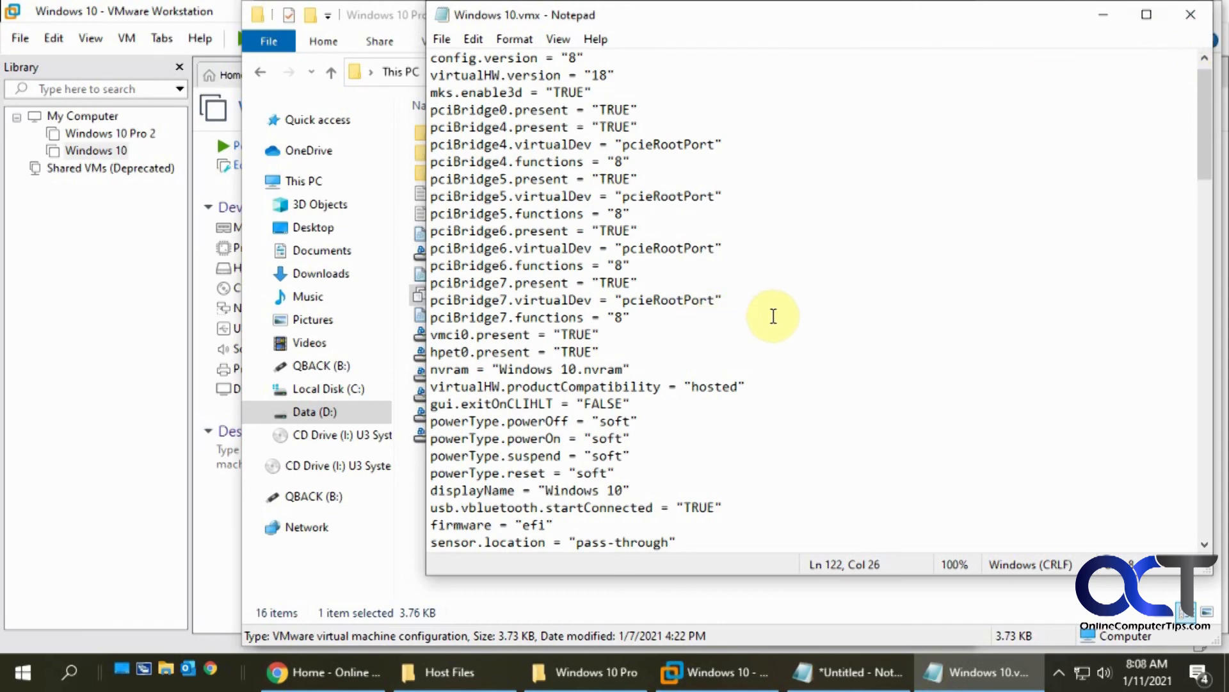
mouse_move(775, 316)
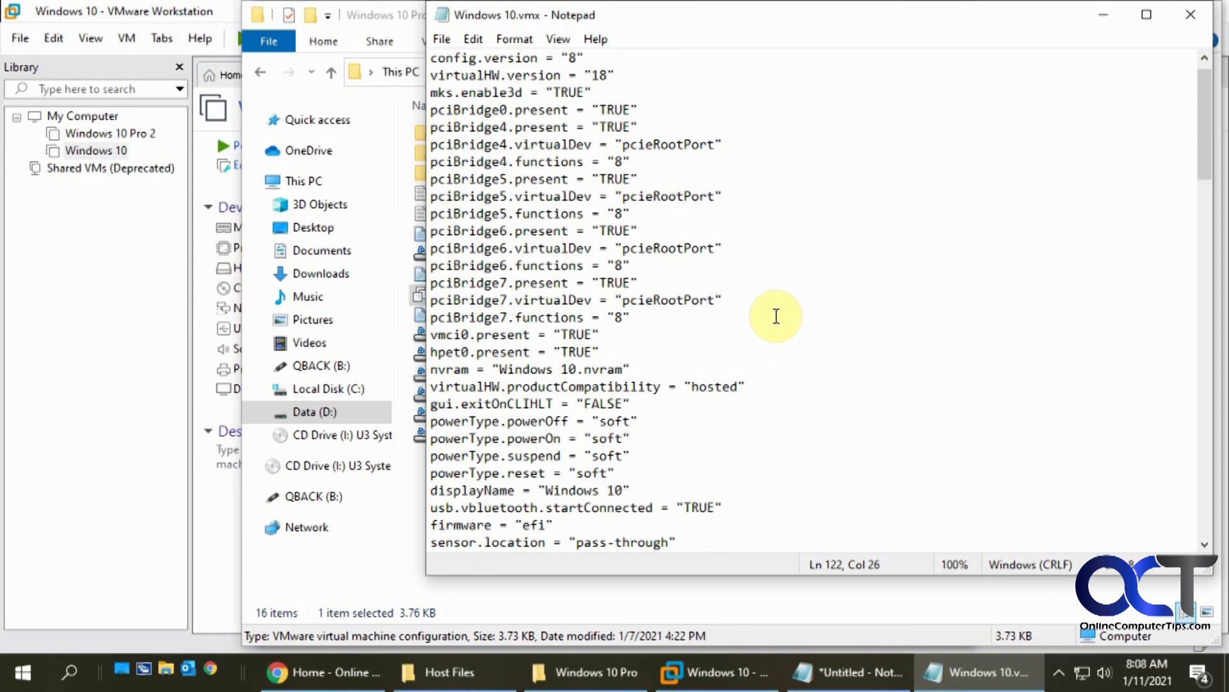